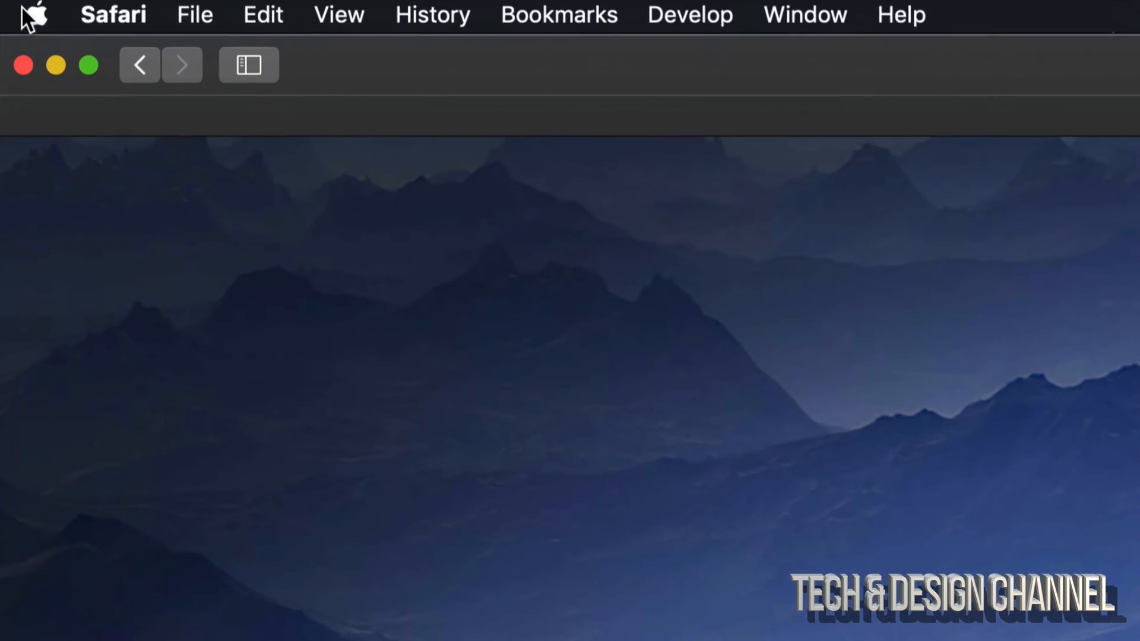
Open About This Mac from the Apple menu to see the macOS Mojave 10.14.5 overview
click(34, 14)
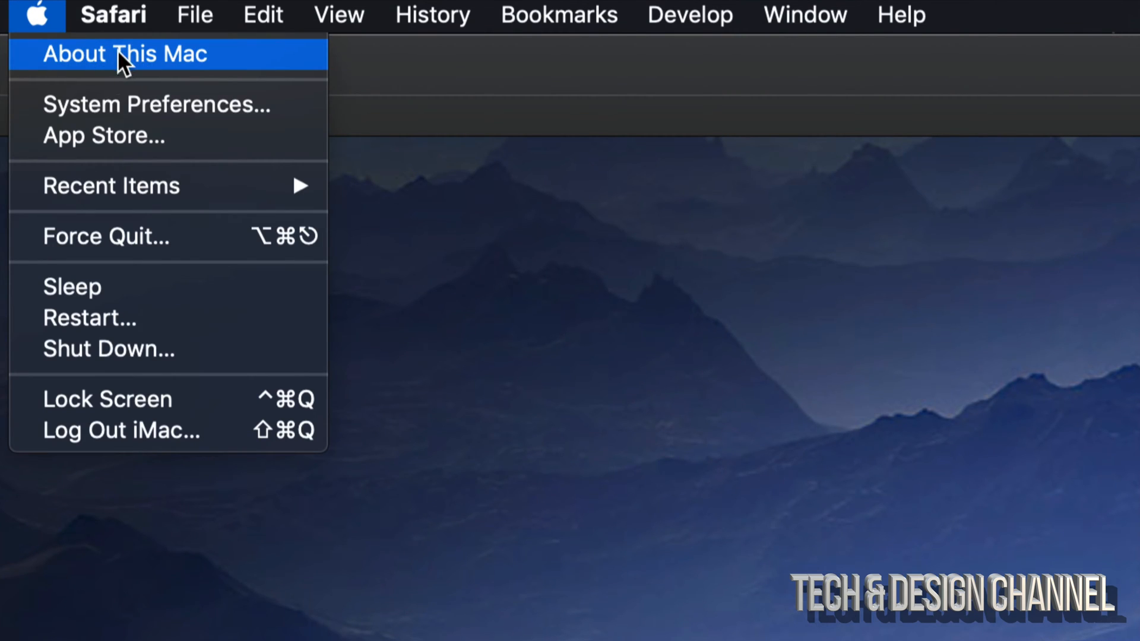
mouse_move(153, 69)
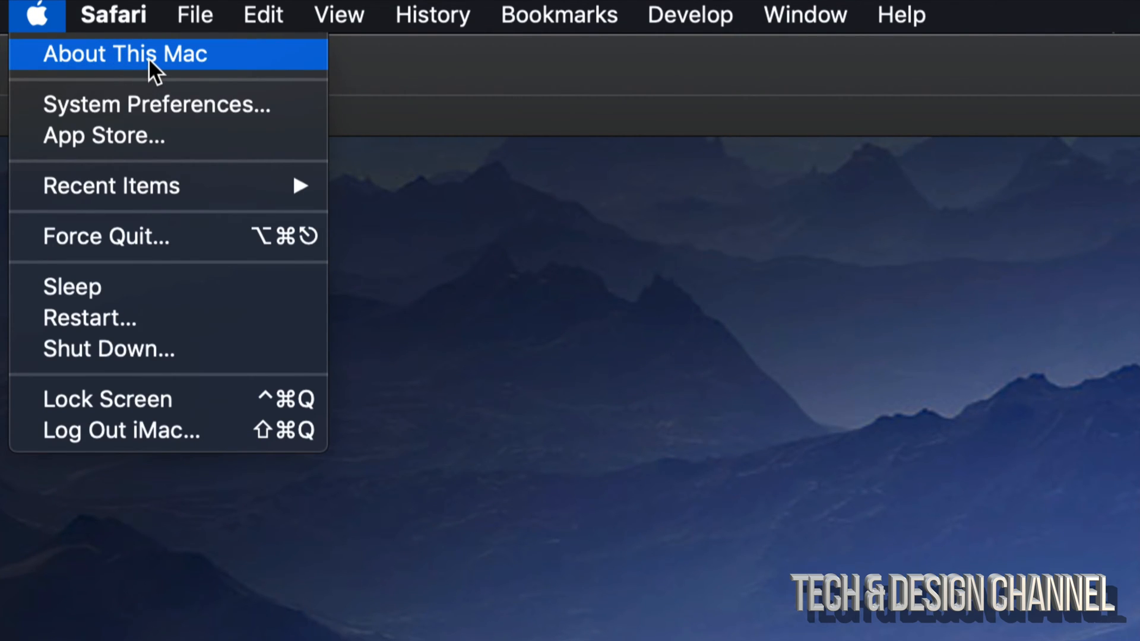
click(125, 53)
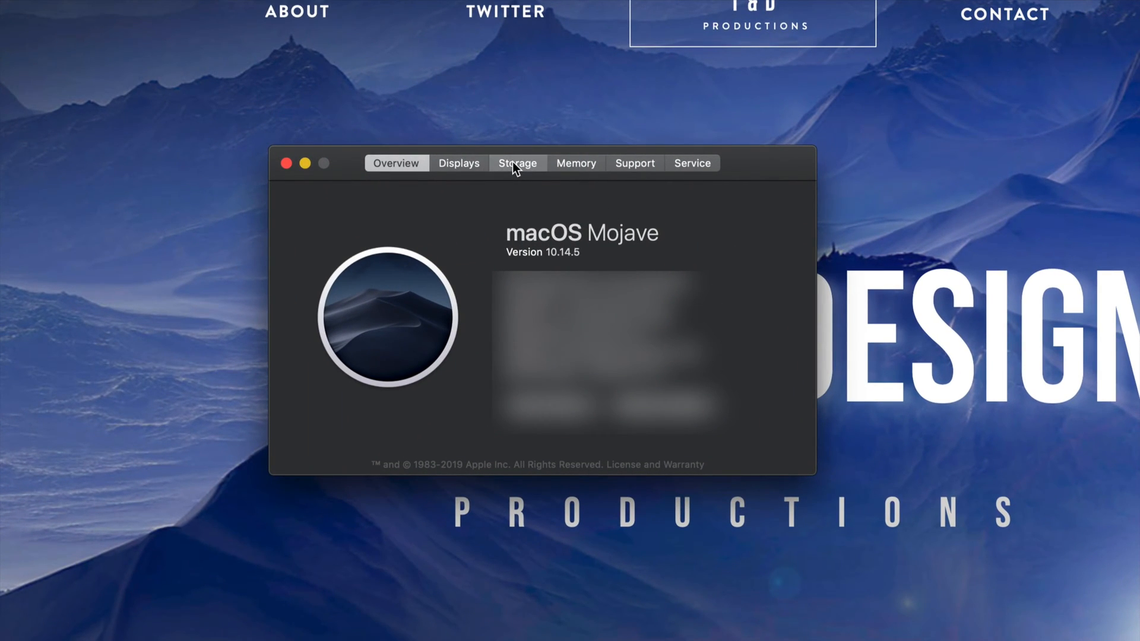
Show the Storage view of Macintosh HD: 180.91 GB available of 3.12 TB
click(516, 163)
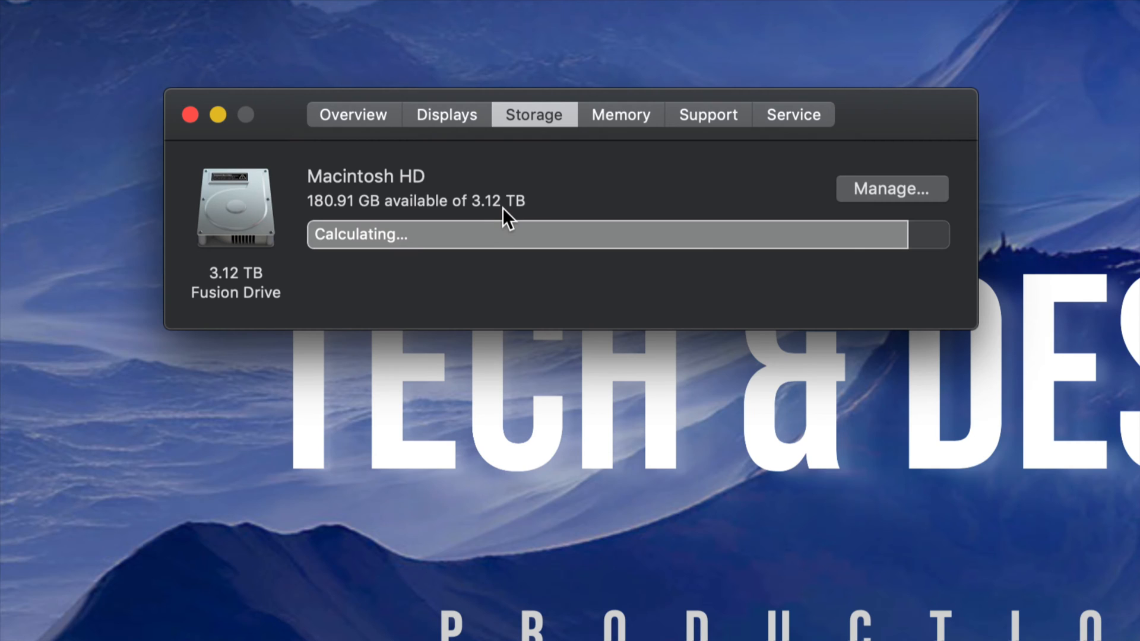
mouse_move(946, 264)
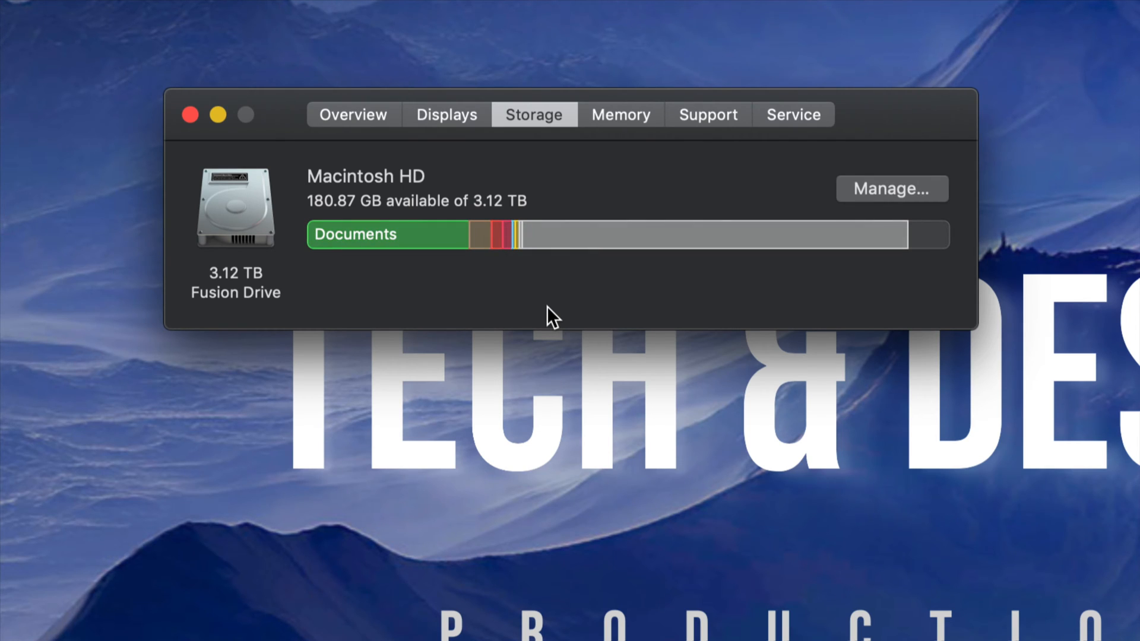
mouse_move(335, 234)
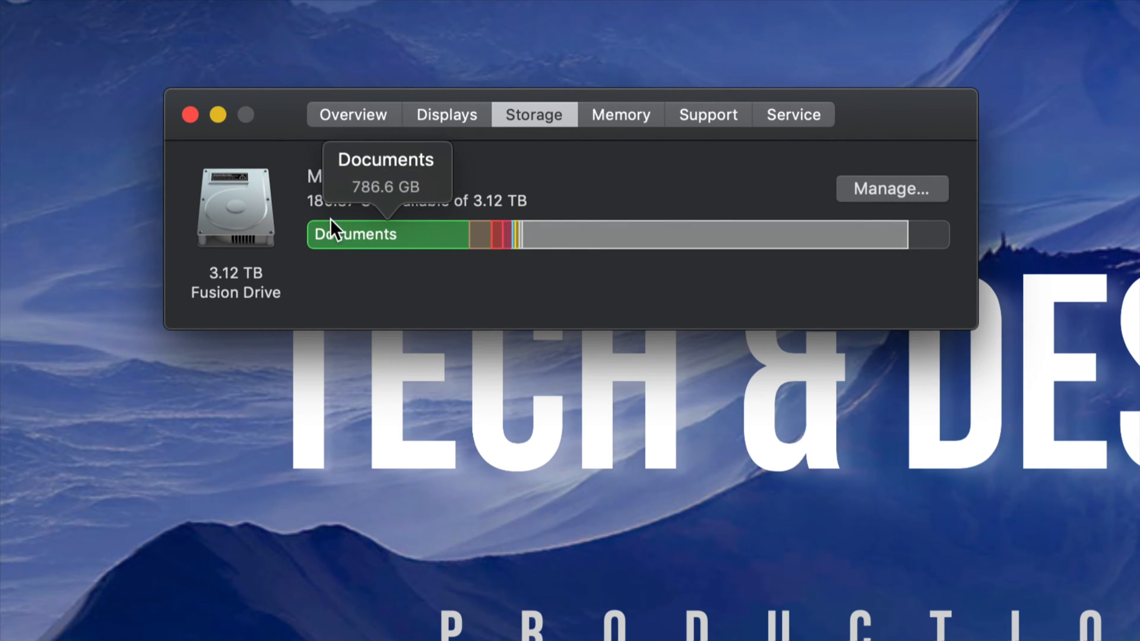
mouse_move(425, 289)
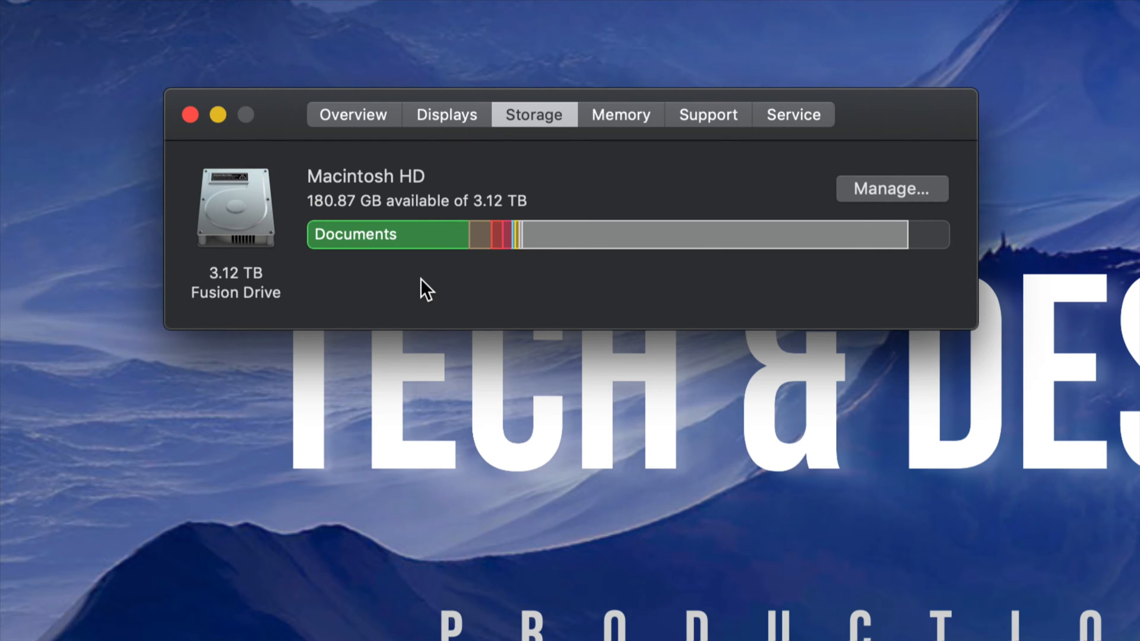
mouse_move(519, 271)
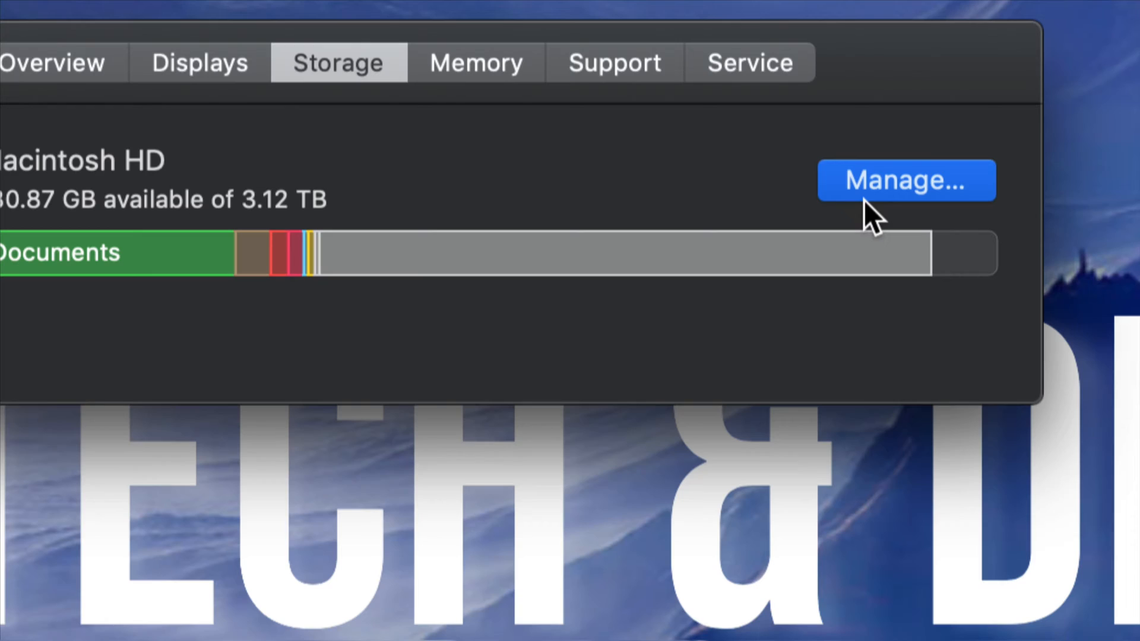
List Applications by size (48.09 GB total) in Storage Management and select Motion (2.13 GB)
click(905, 179)
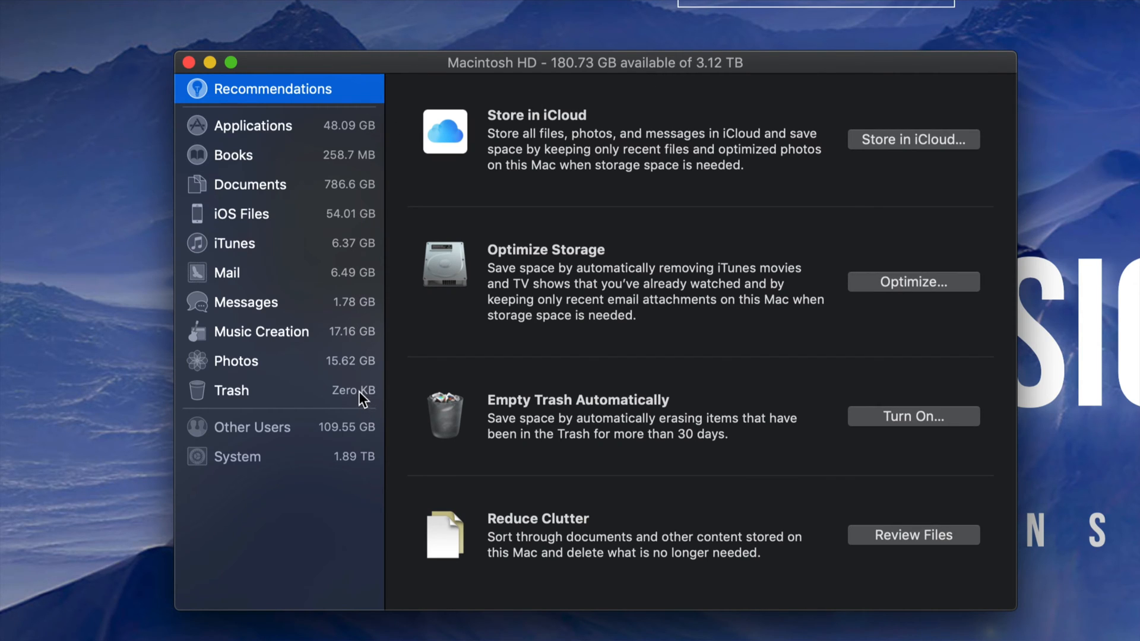
mouse_move(345, 263)
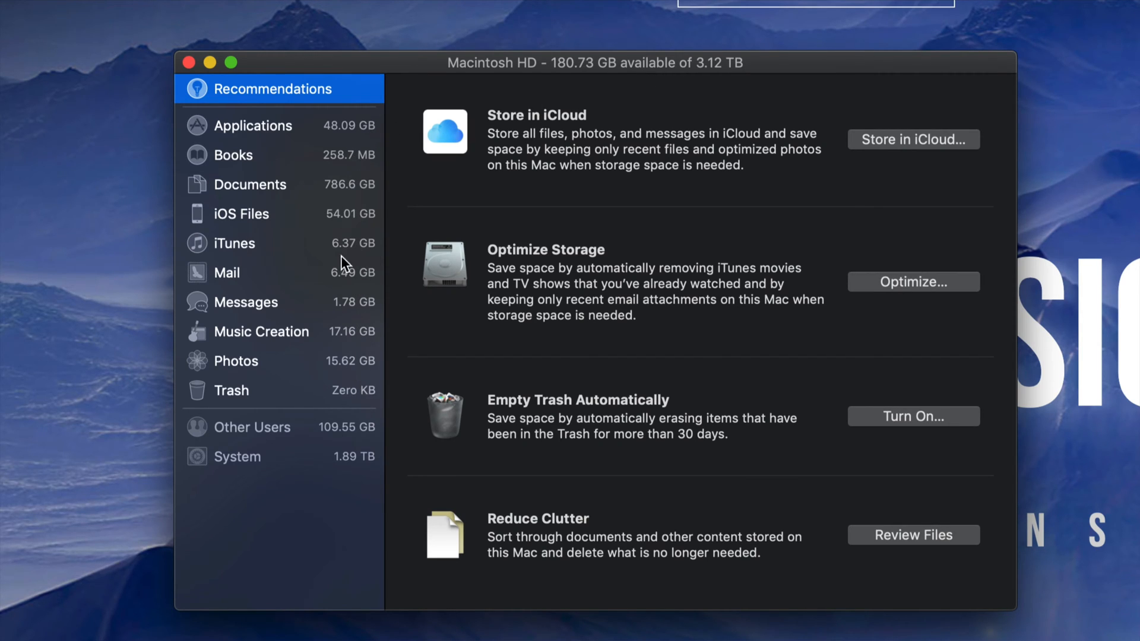
mouse_move(325, 145)
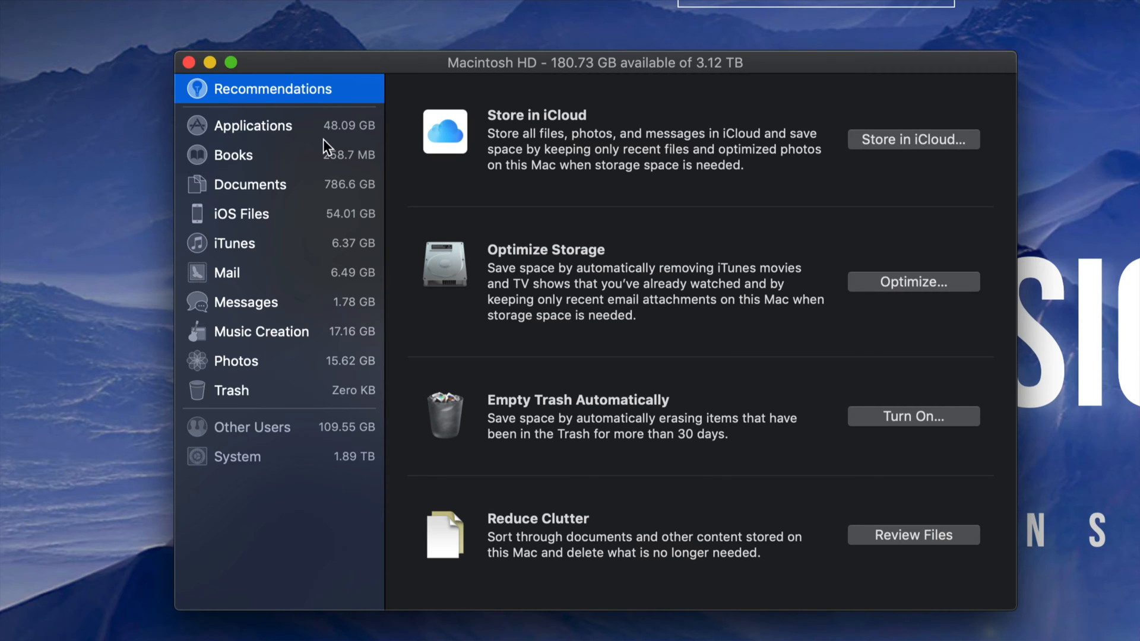
click(252, 125)
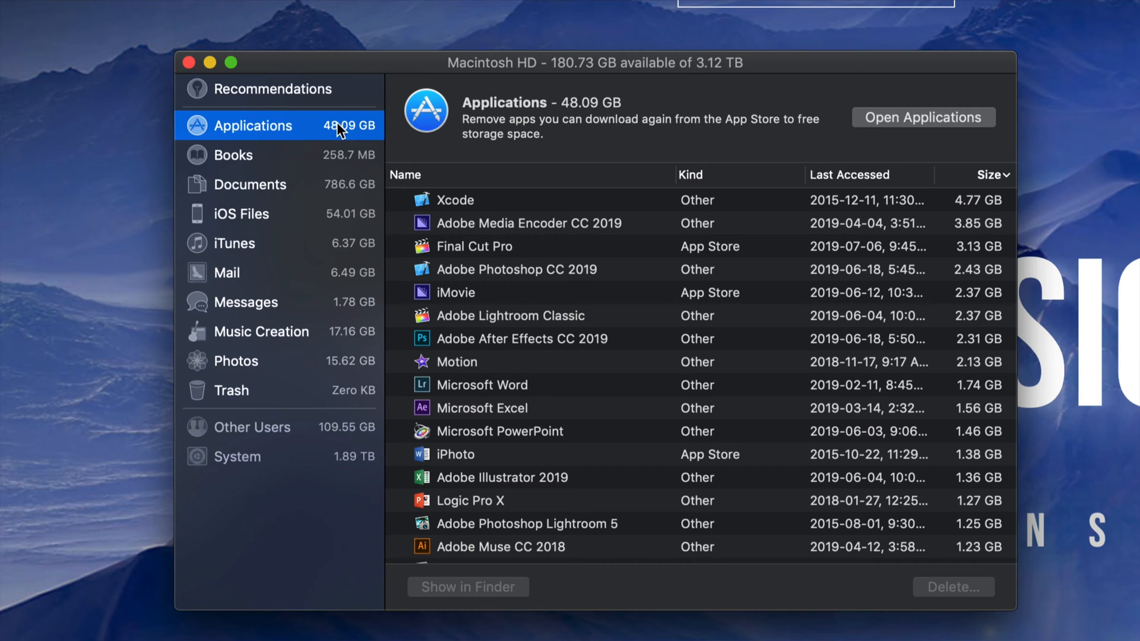
mouse_move(689, 326)
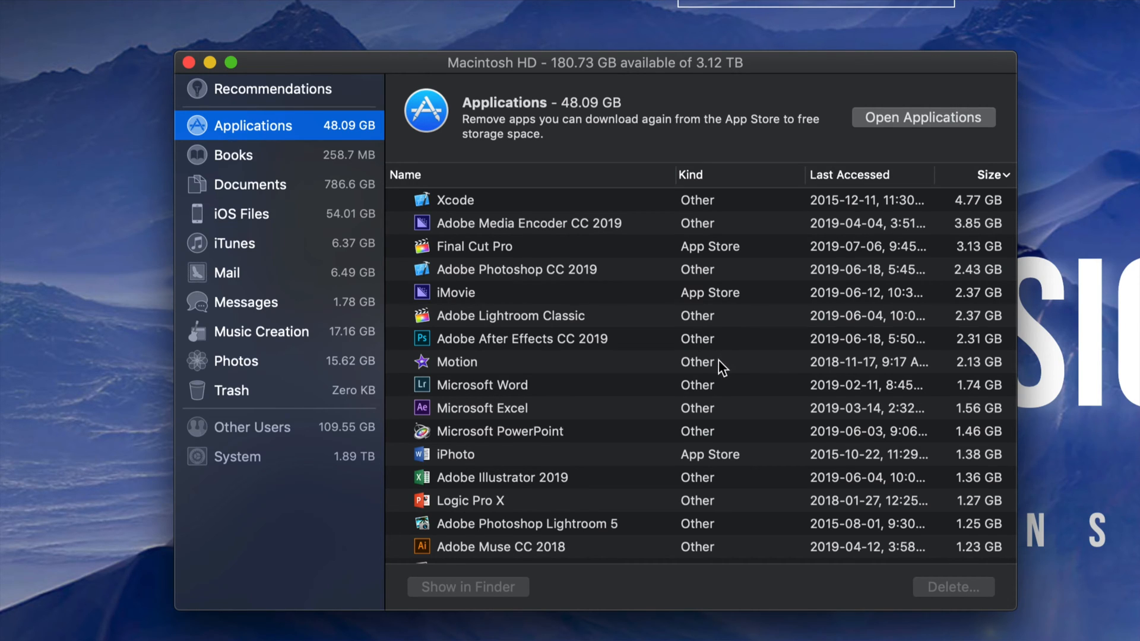
click(456, 361)
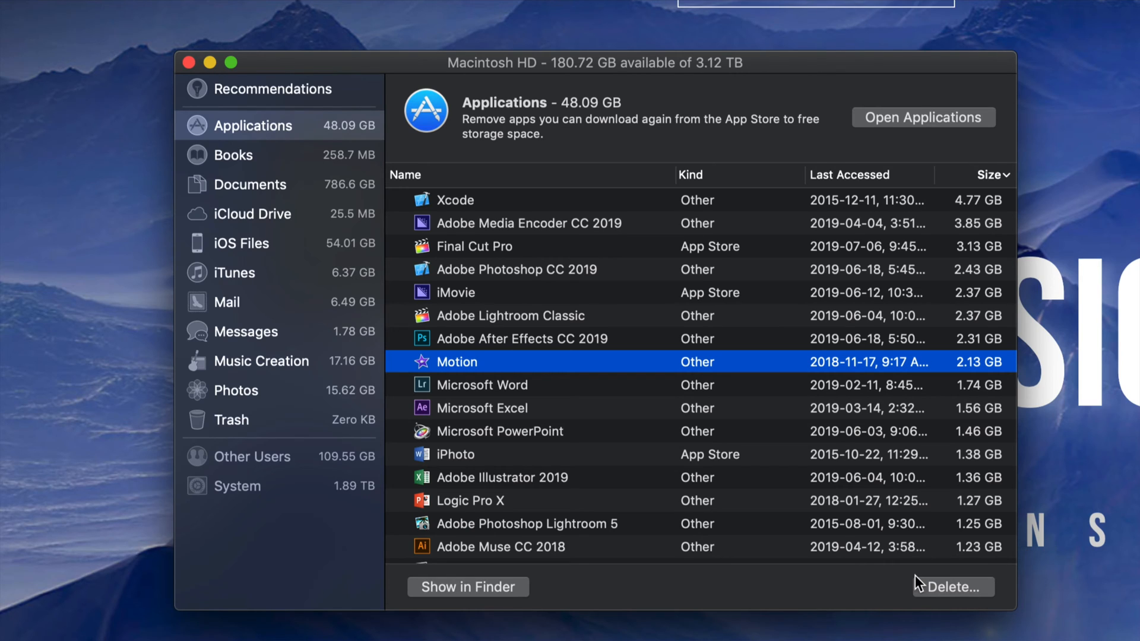
mouse_move(513, 362)
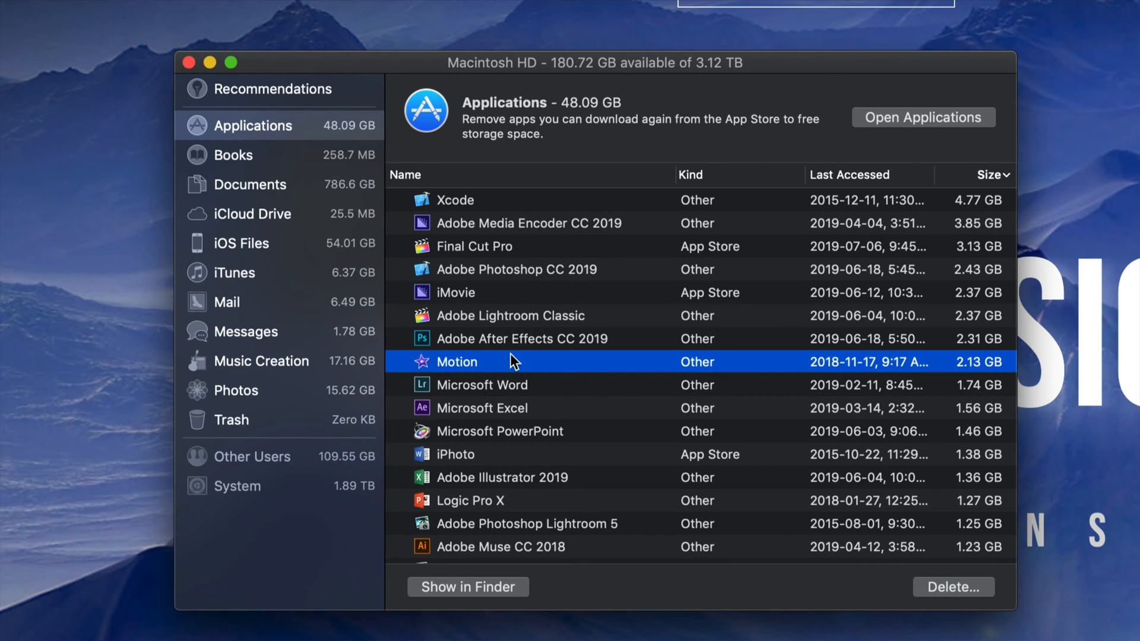
mouse_move(429, 273)
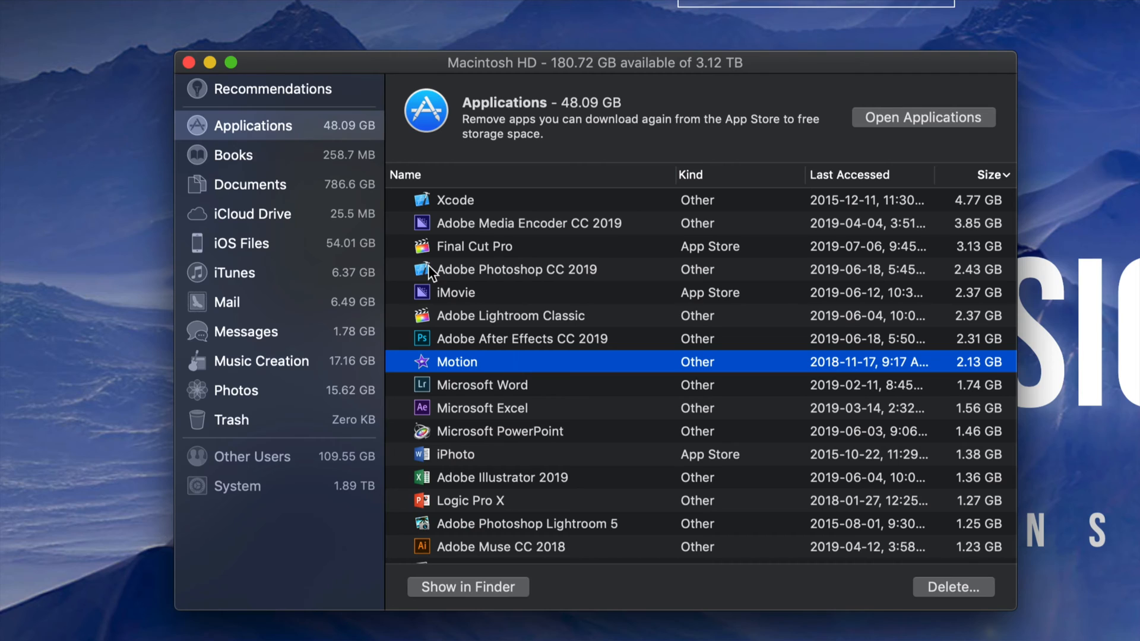
mouse_move(363, 241)
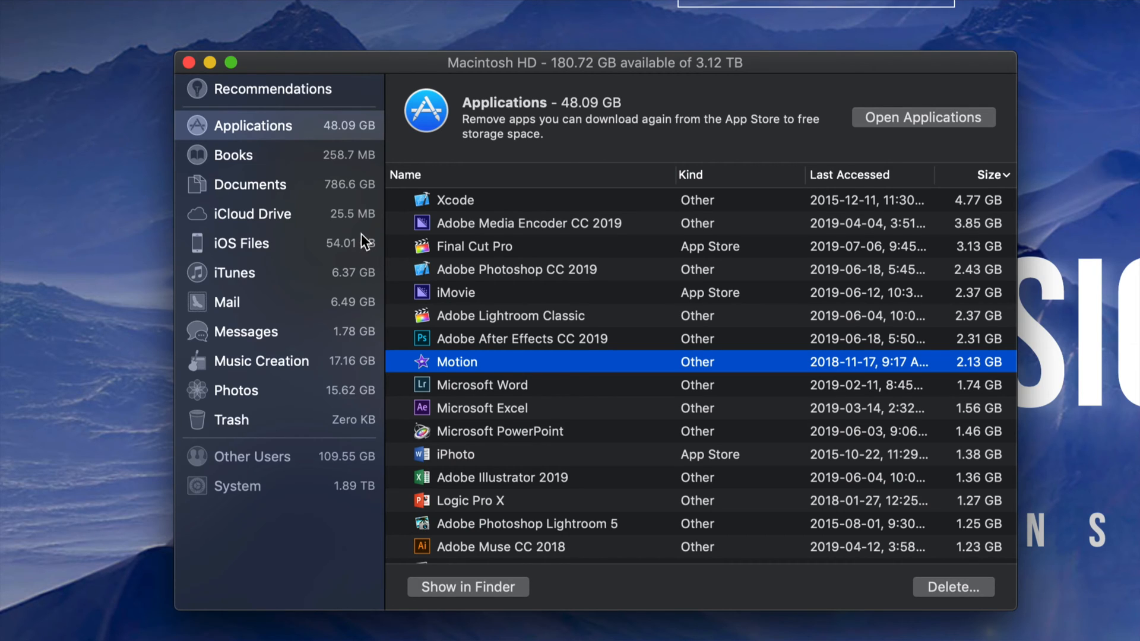
mouse_move(332, 191)
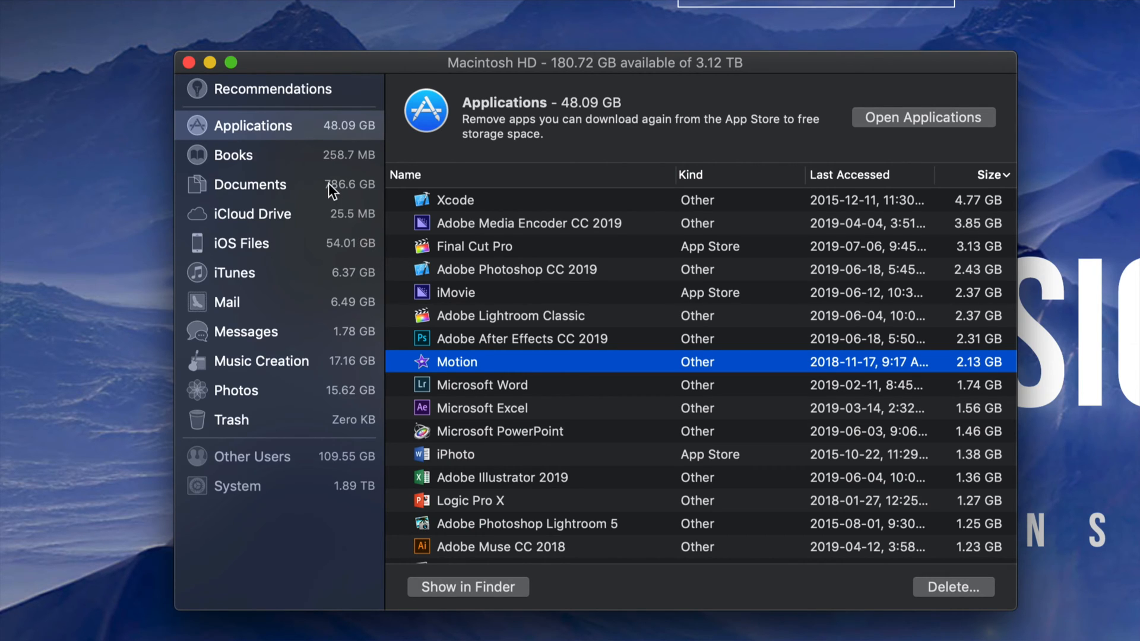
mouse_move(286, 196)
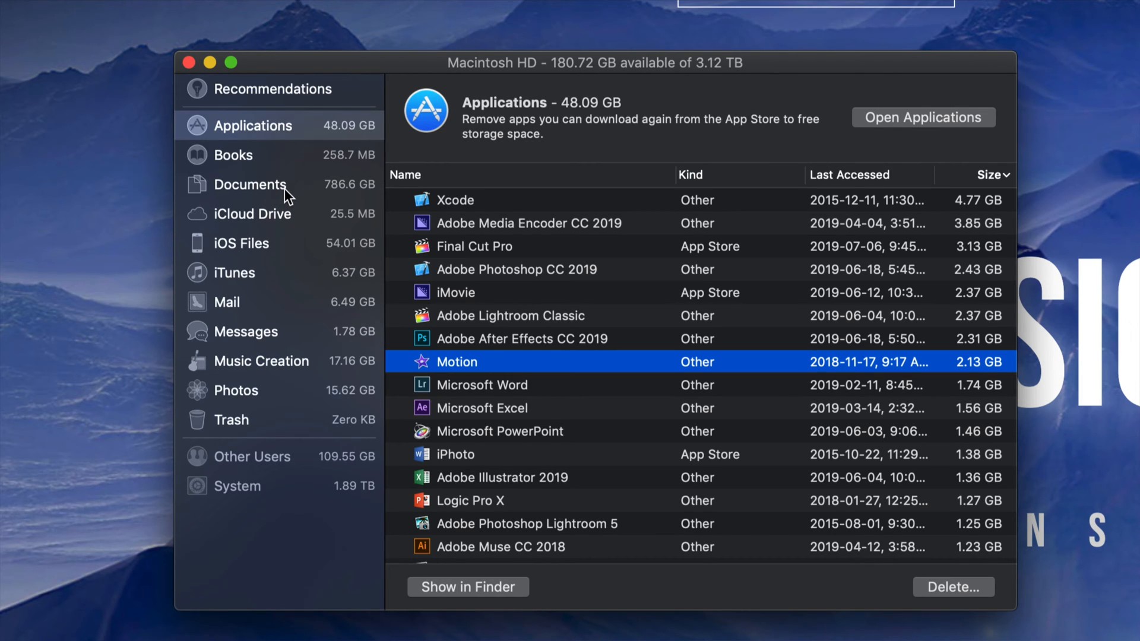
mouse_move(335, 196)
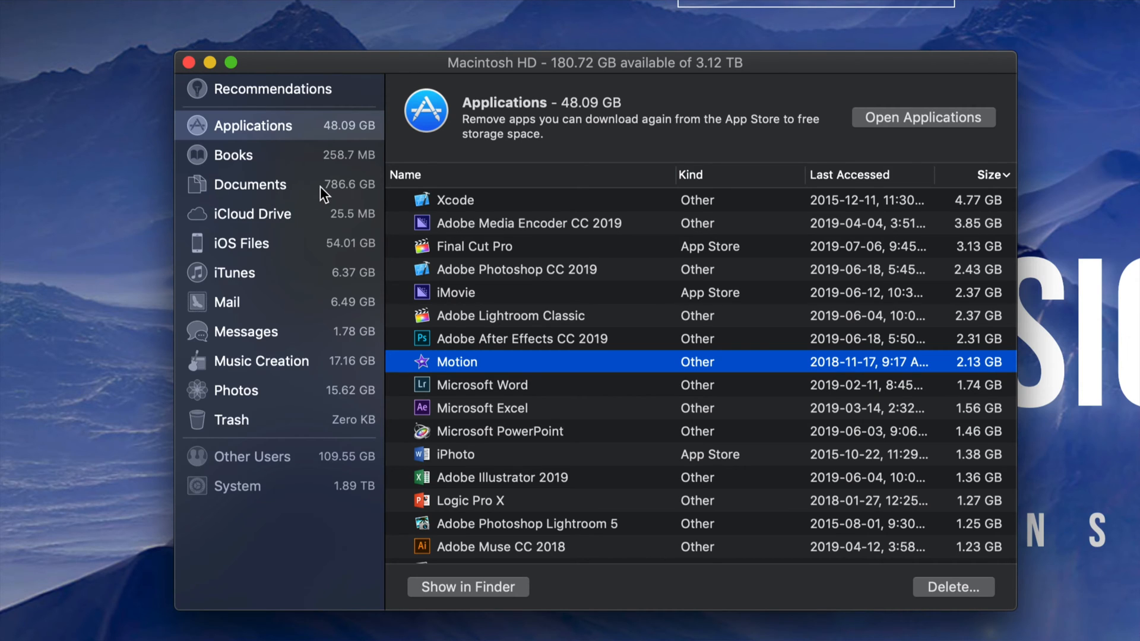
Show the Documents large files (786.6 GB) and select the 10.4 GB Segment_0001.mp4 movie to see its path
click(249, 184)
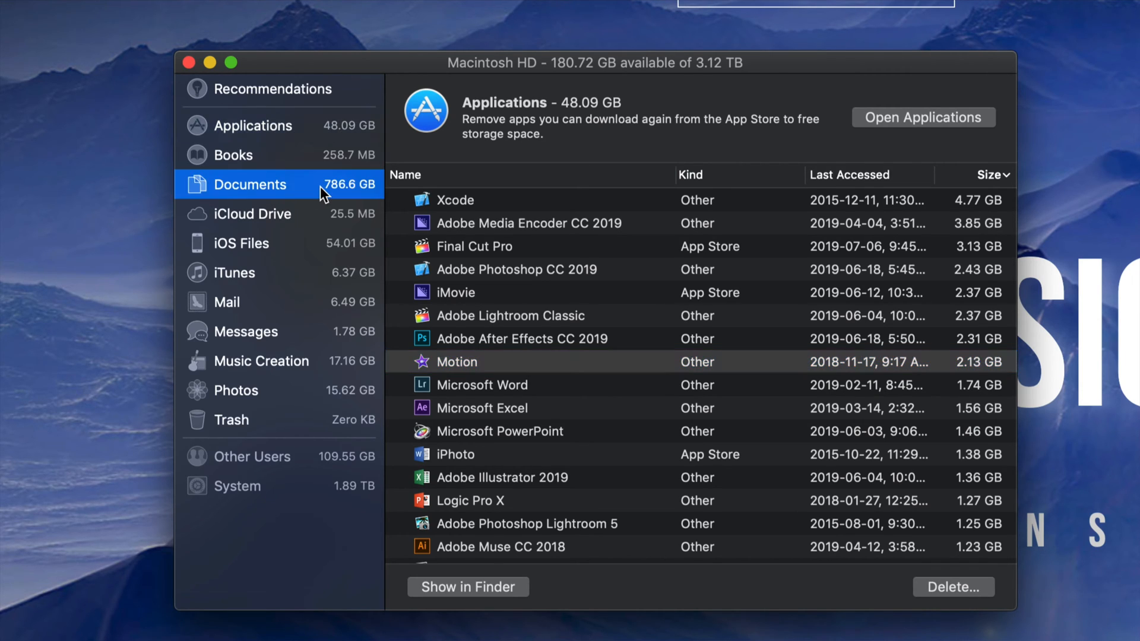
click(248, 184)
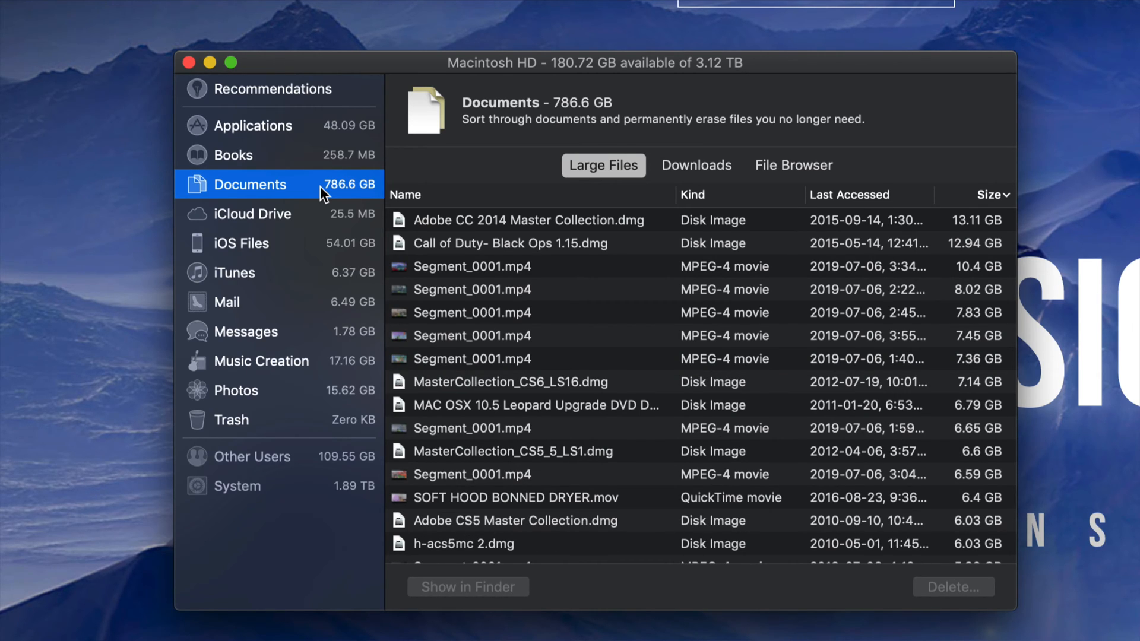
mouse_move(509, 275)
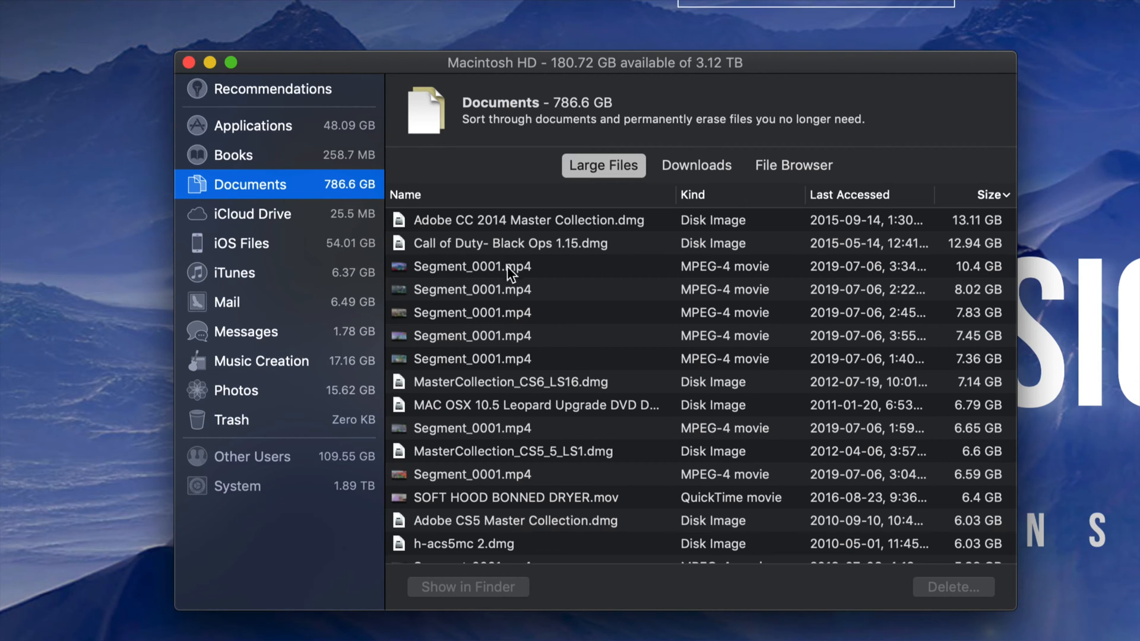
click(471, 266)
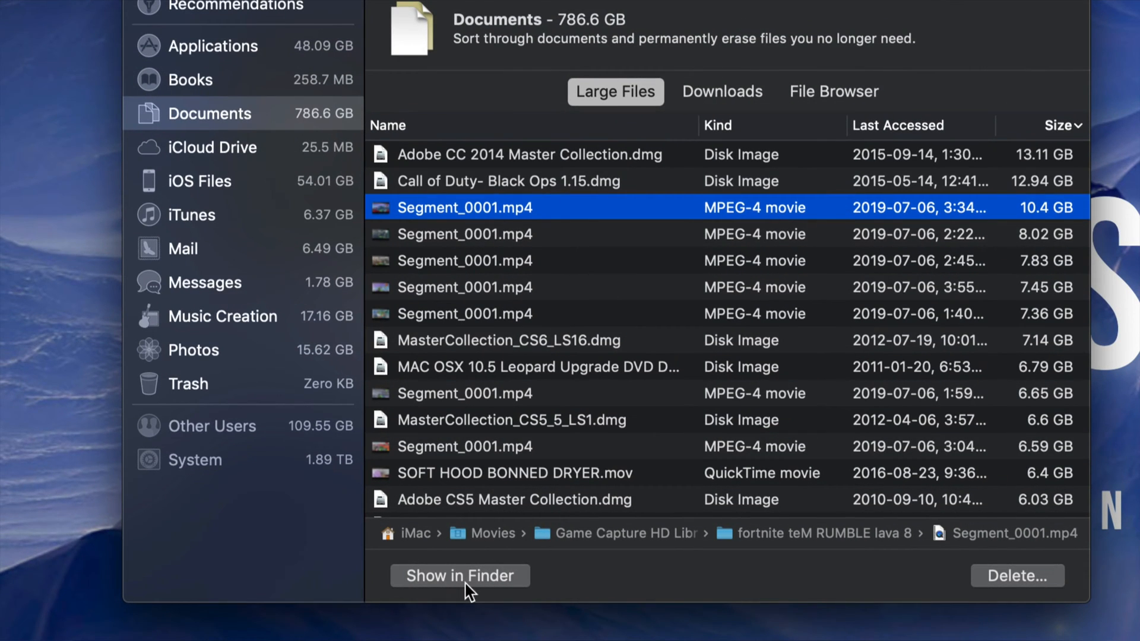
mouse_move(552, 237)
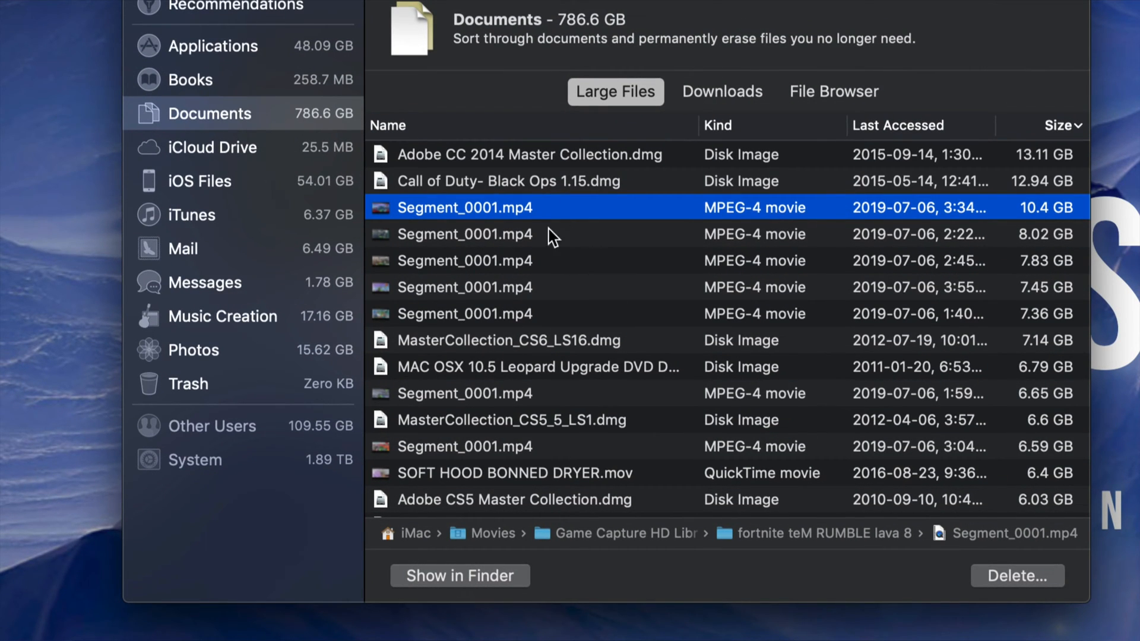
mouse_move(623, 246)
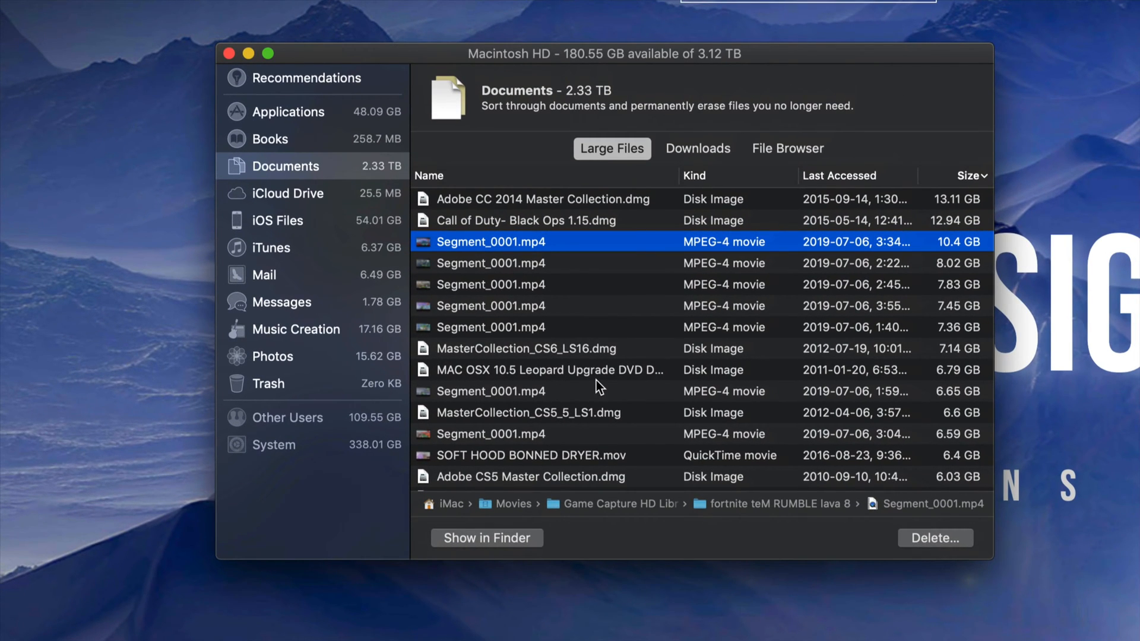
mouse_move(575, 332)
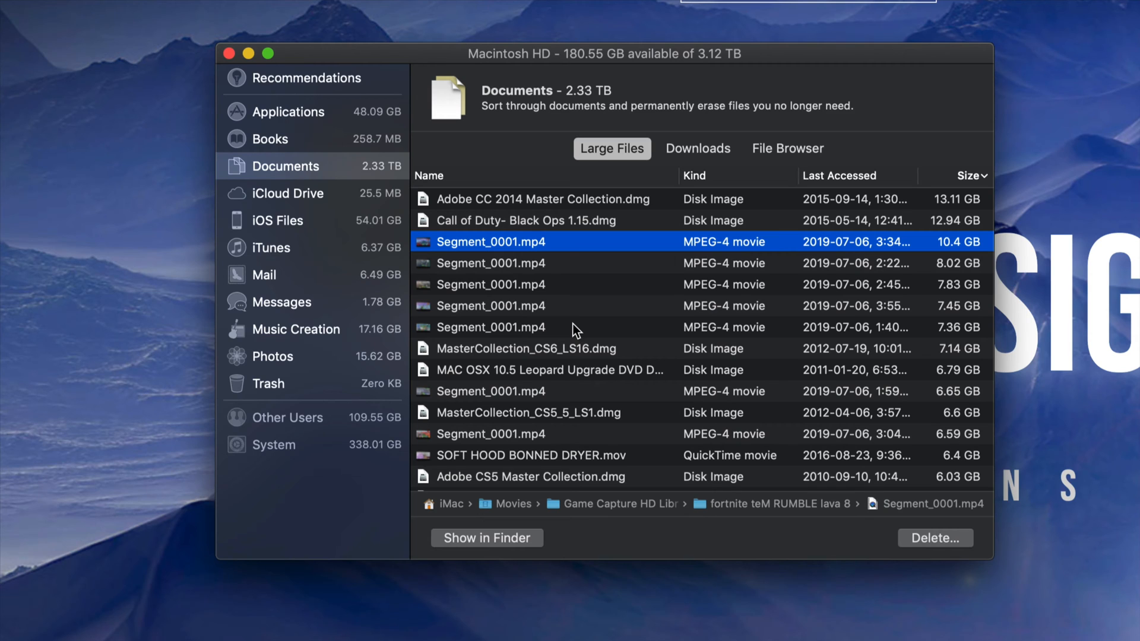
mouse_move(485, 555)
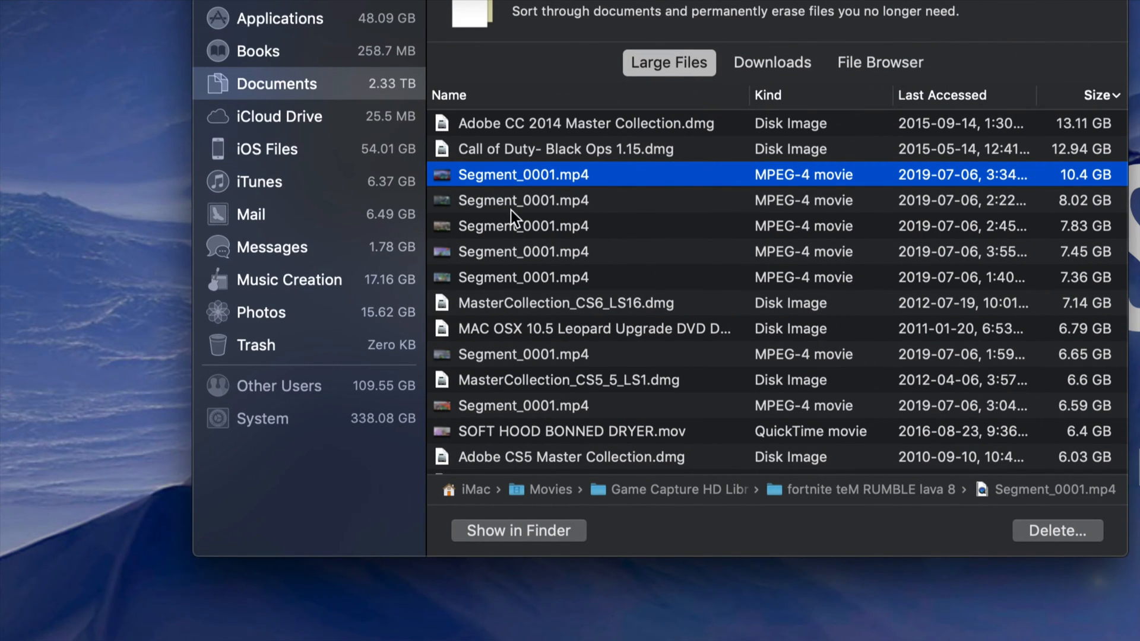
mouse_move(807, 254)
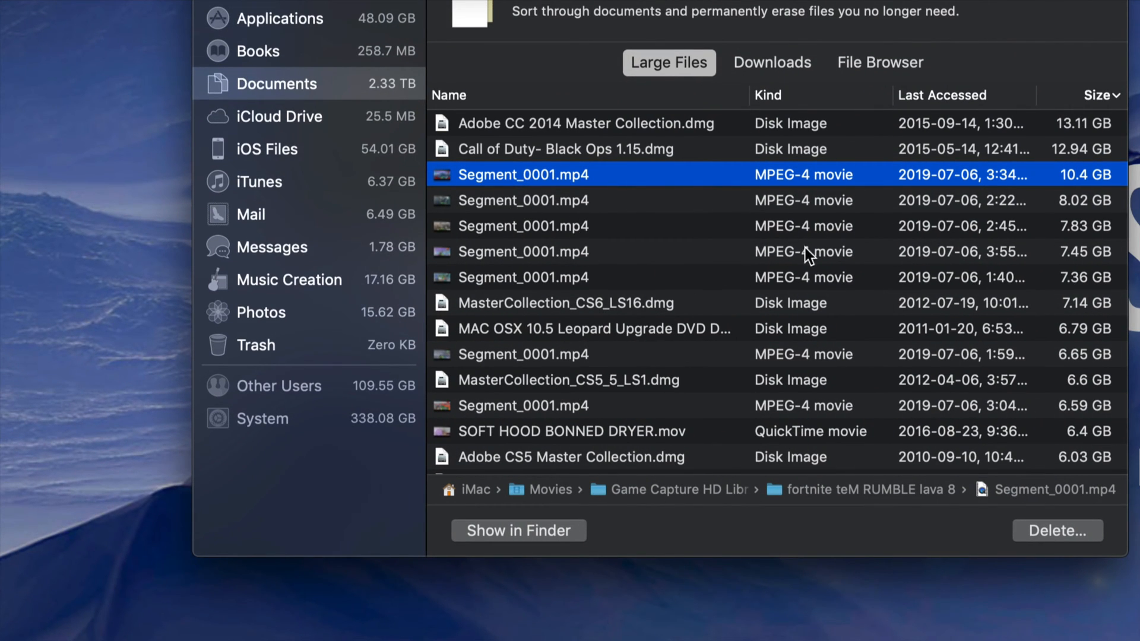
mouse_move(1092, 548)
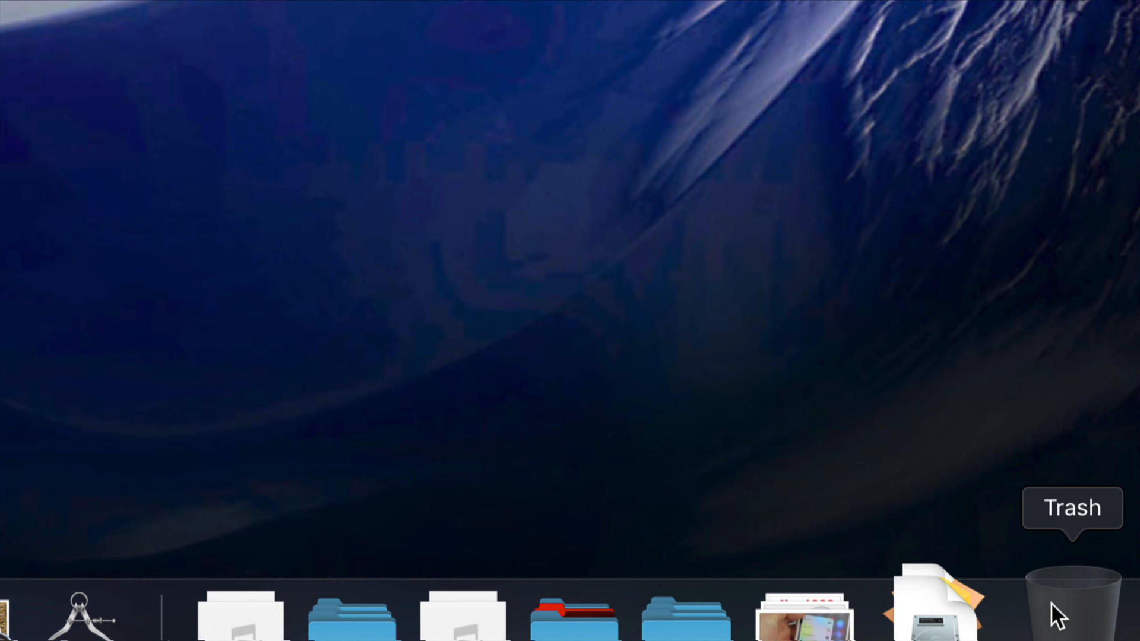
Empty the Trash from its Dock icon, leaving 180.55 GB available on Macintosh HD
right_click(1068, 596)
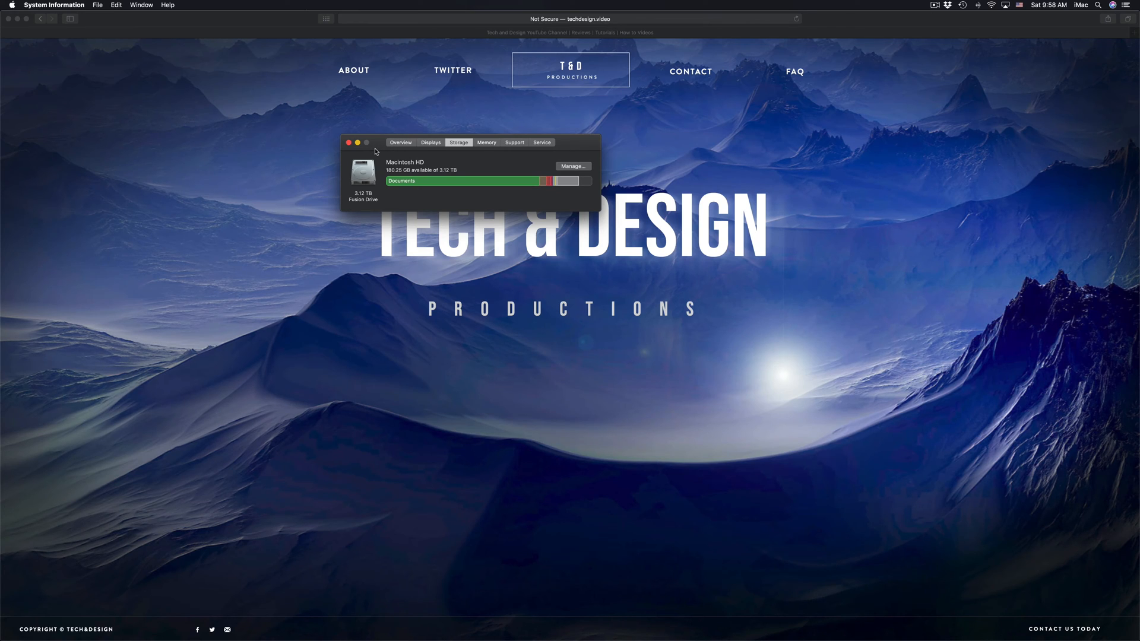
mouse_move(364, 328)
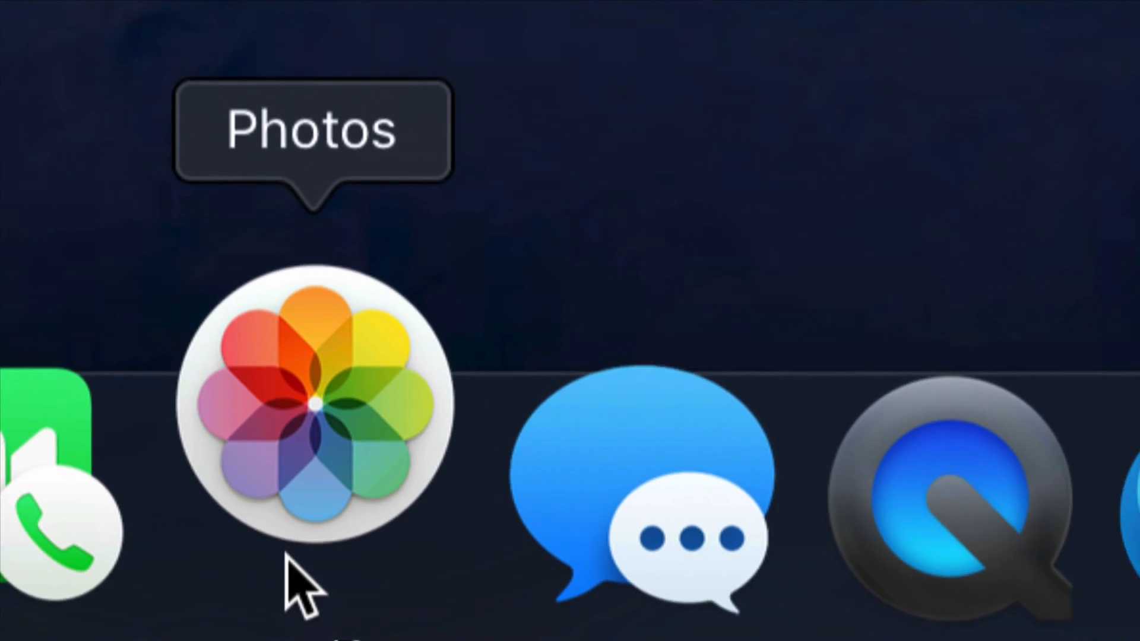
Launch Photos and show the Recently Deleted album holding one video with 29 days left
click(313, 404)
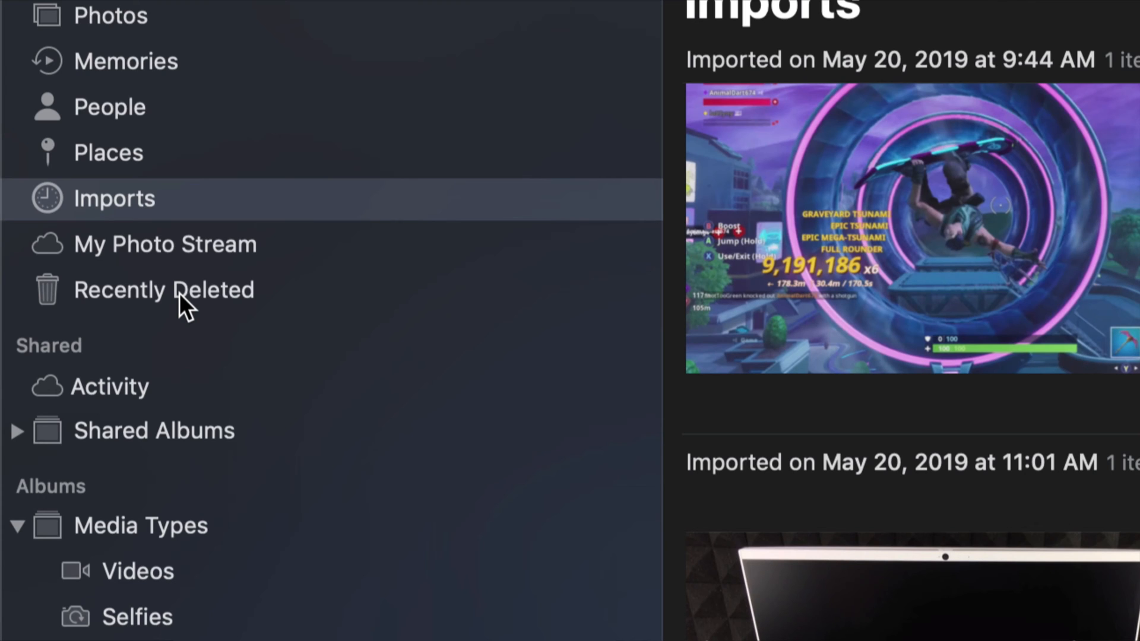
click(164, 289)
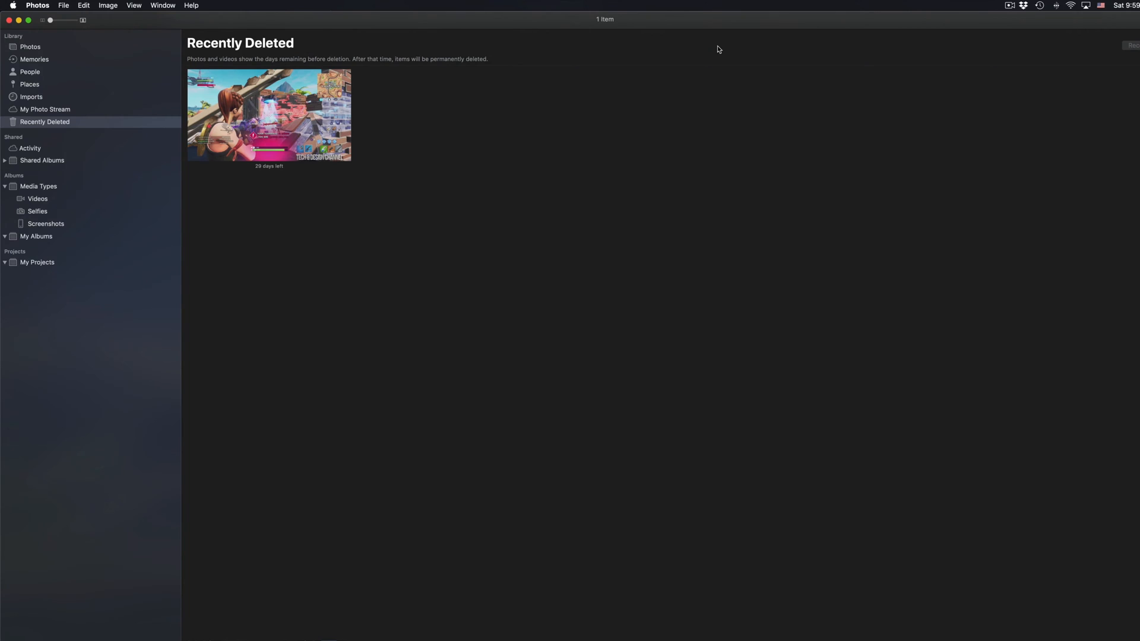
Delete All in Recently Deleted and confirm, leaving the album with no items
click(269, 114)
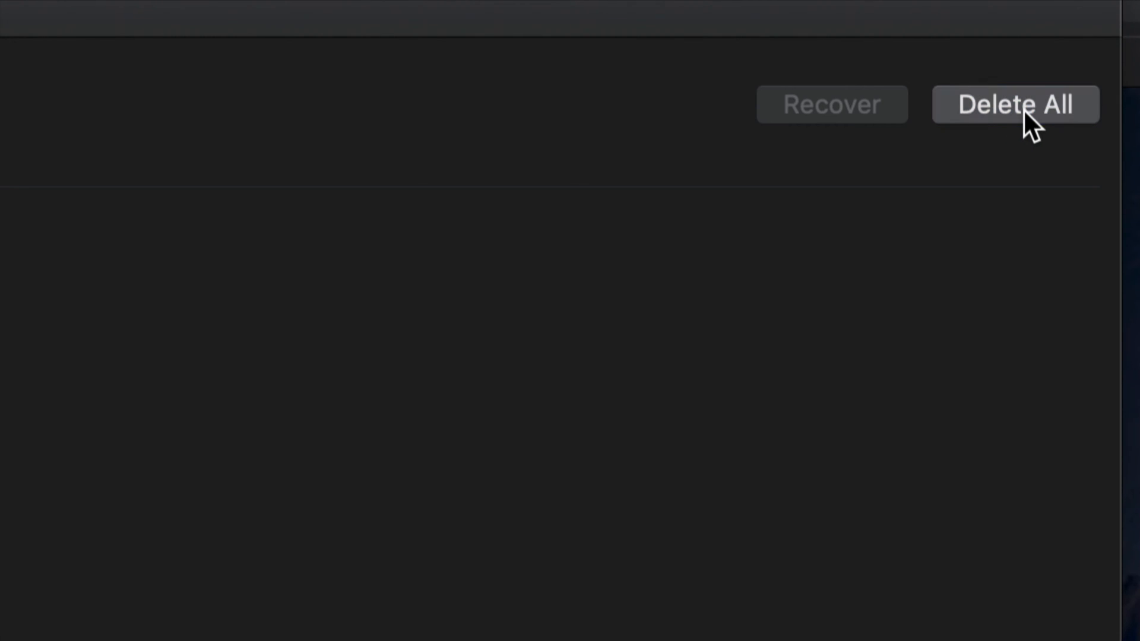
click(1015, 105)
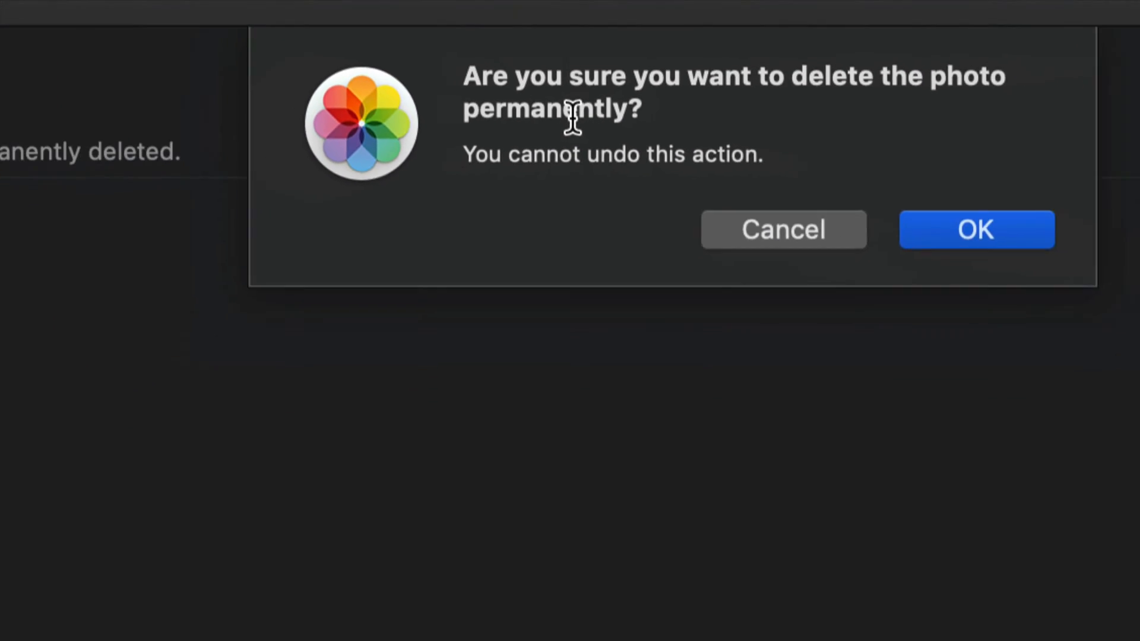
click(977, 229)
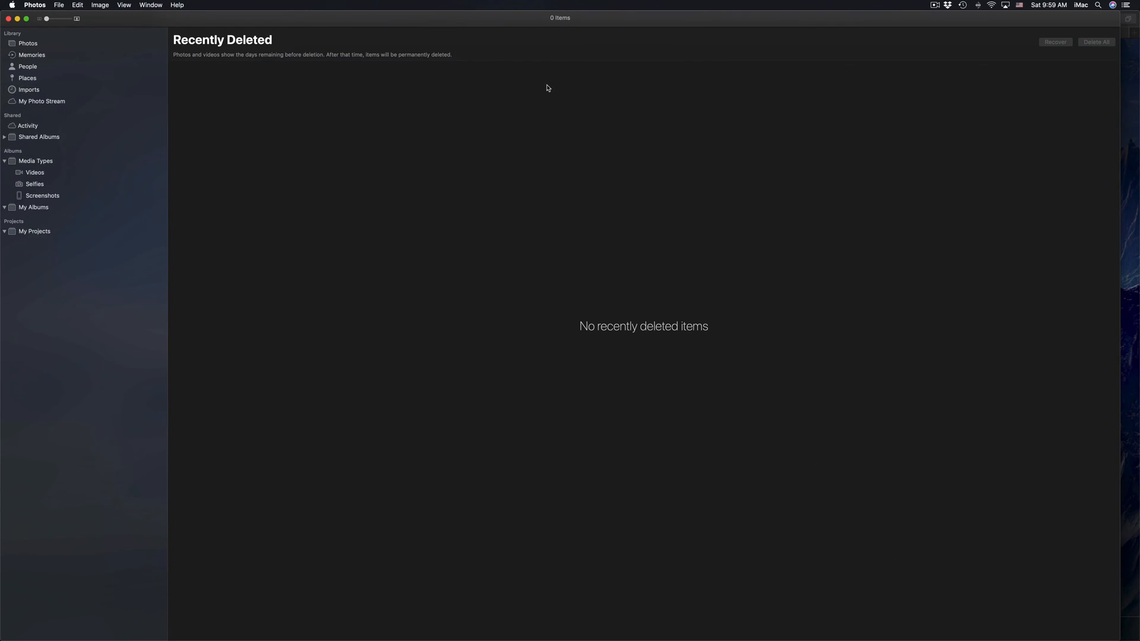